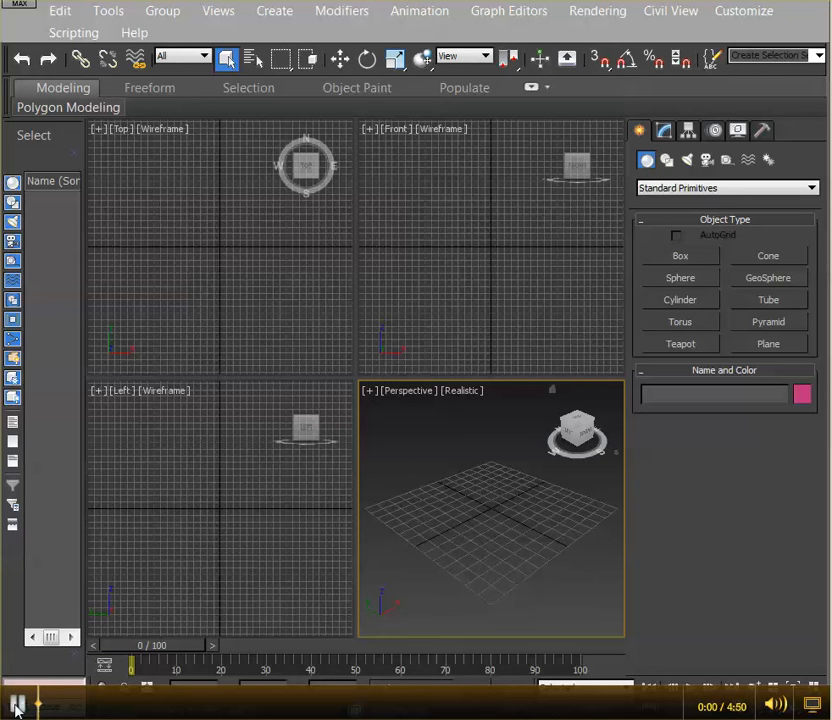
# Choose NoeliaMyCharacter_3dsMax.fbx from the import folder to bring up its FBX import options
pyautogui.click(18, 704)
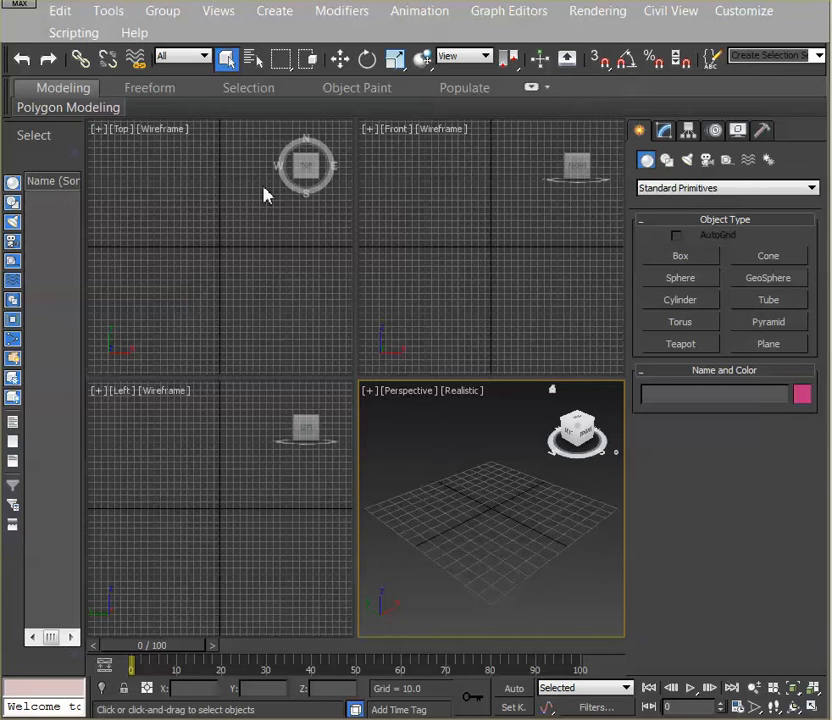
pyautogui.moveTo(252, 192)
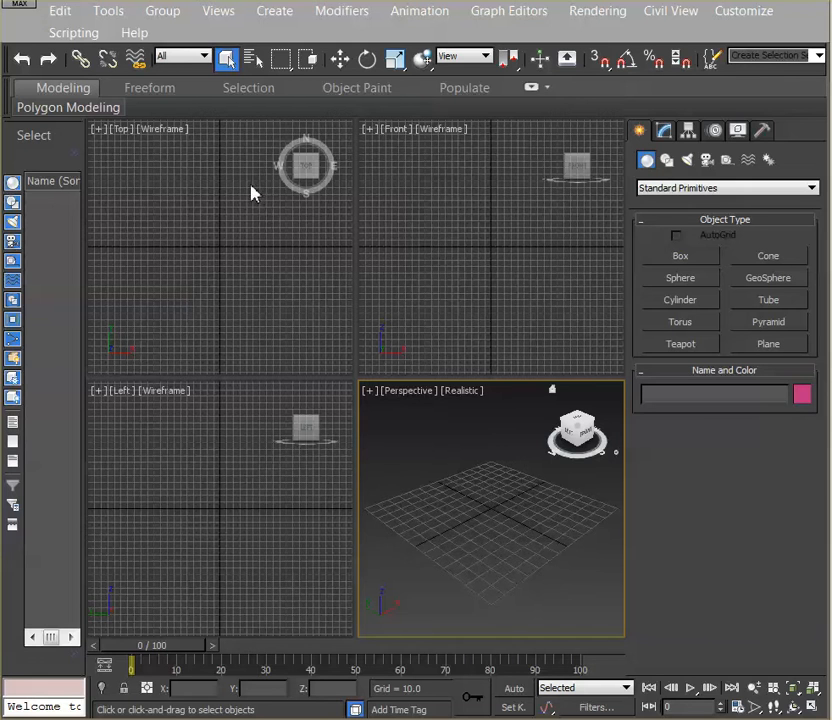
pyautogui.moveTo(96, 104)
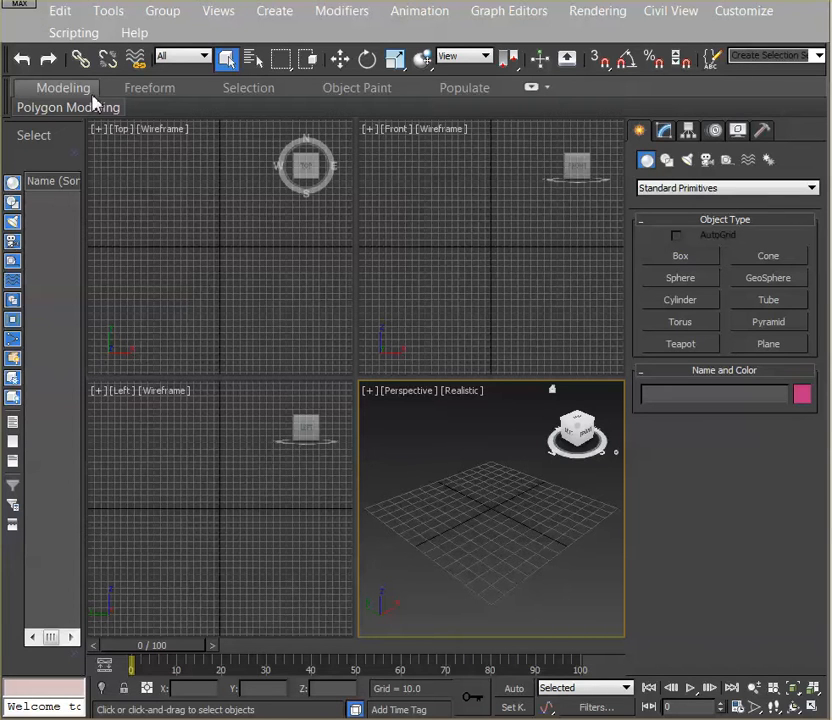
pyautogui.click(18, 8)
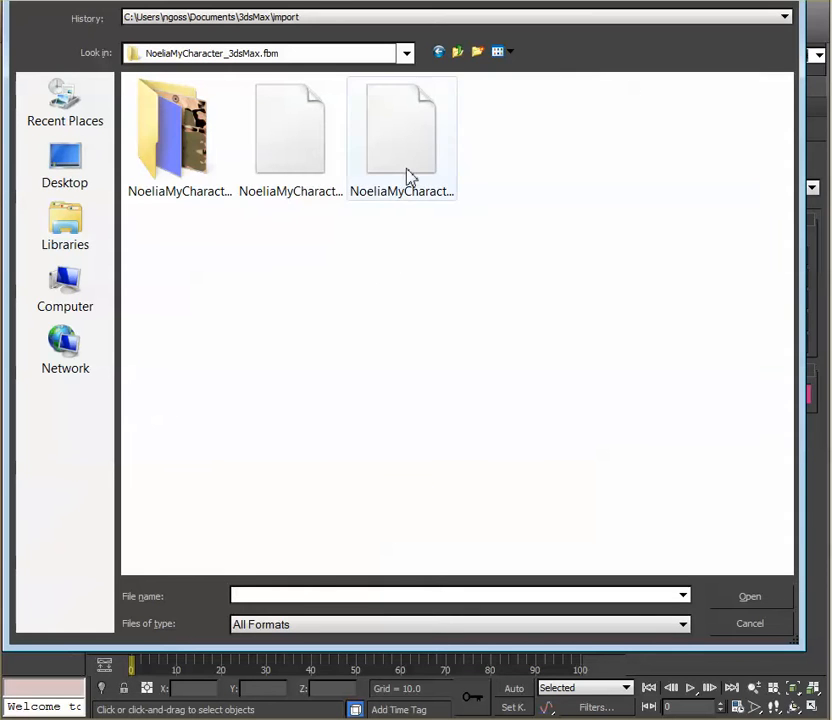
pyautogui.click(400, 130)
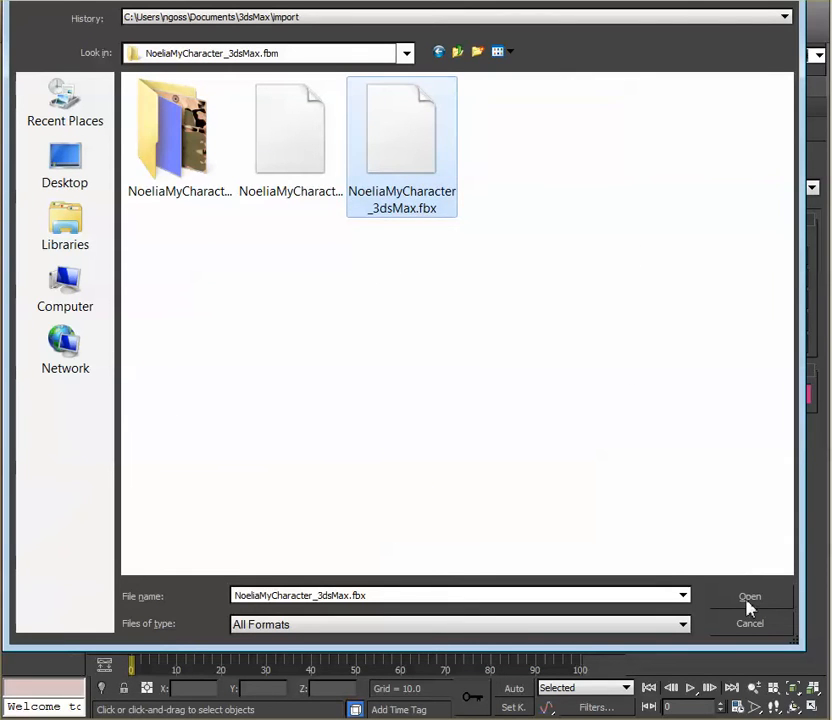
pyautogui.click(750, 596)
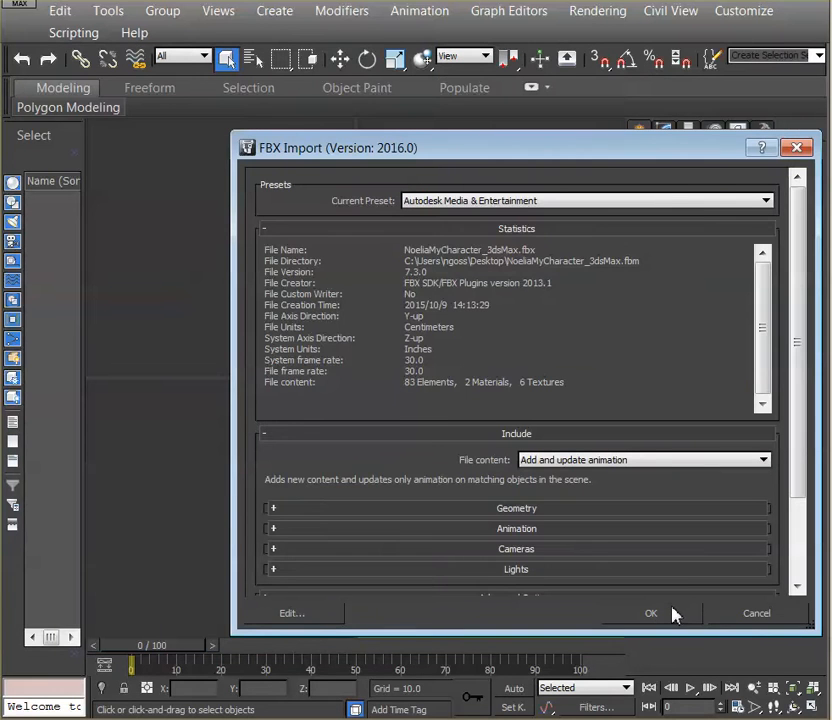
# Accept the FBX import settings, display the character as wireframe and clear the thigh bone selection
pyautogui.click(652, 612)
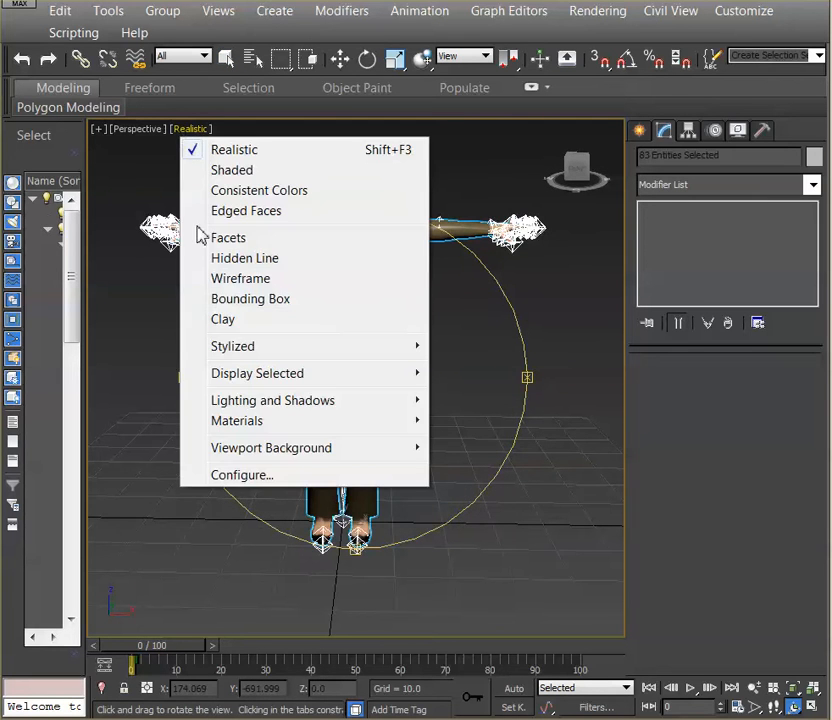
pyautogui.click(240, 278)
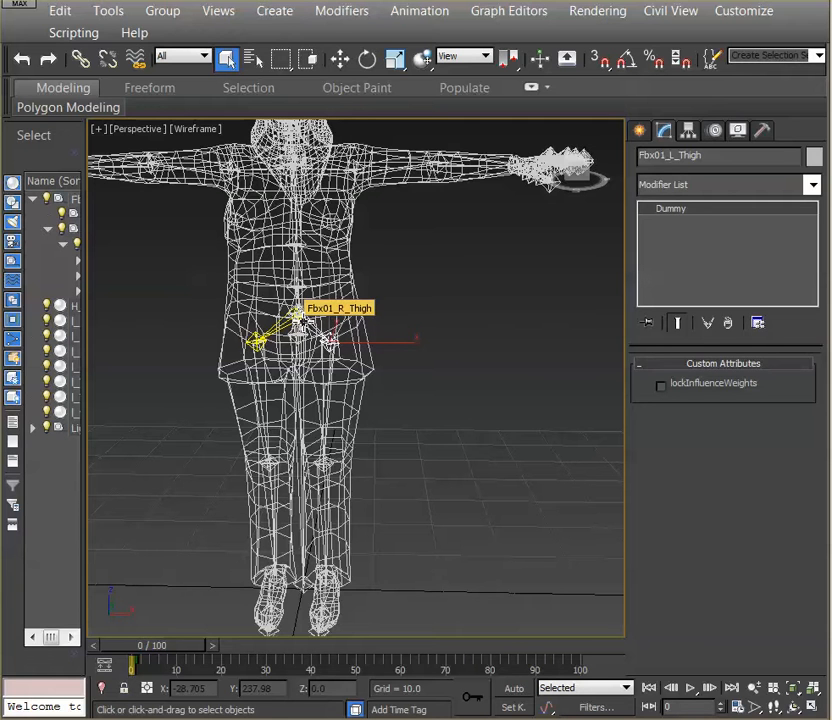
pyautogui.click(330, 340)
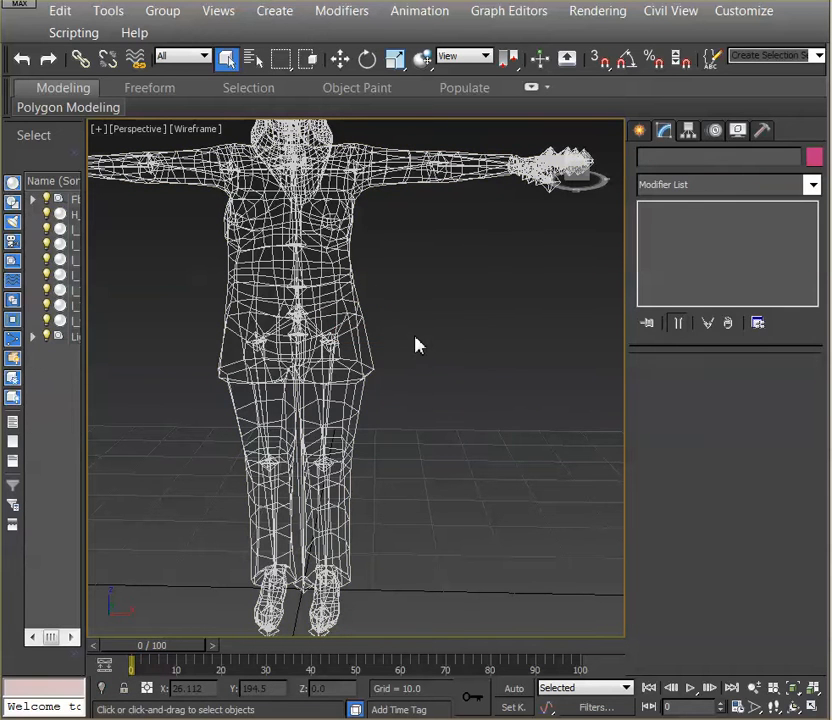
pyautogui.moveTo(384, 332)
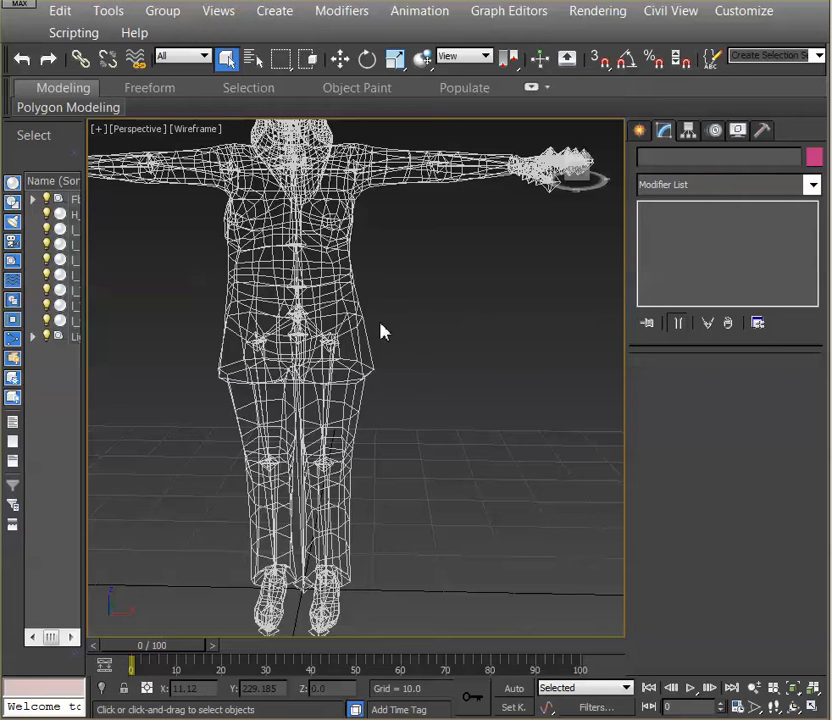
pyautogui.moveTo(348, 296)
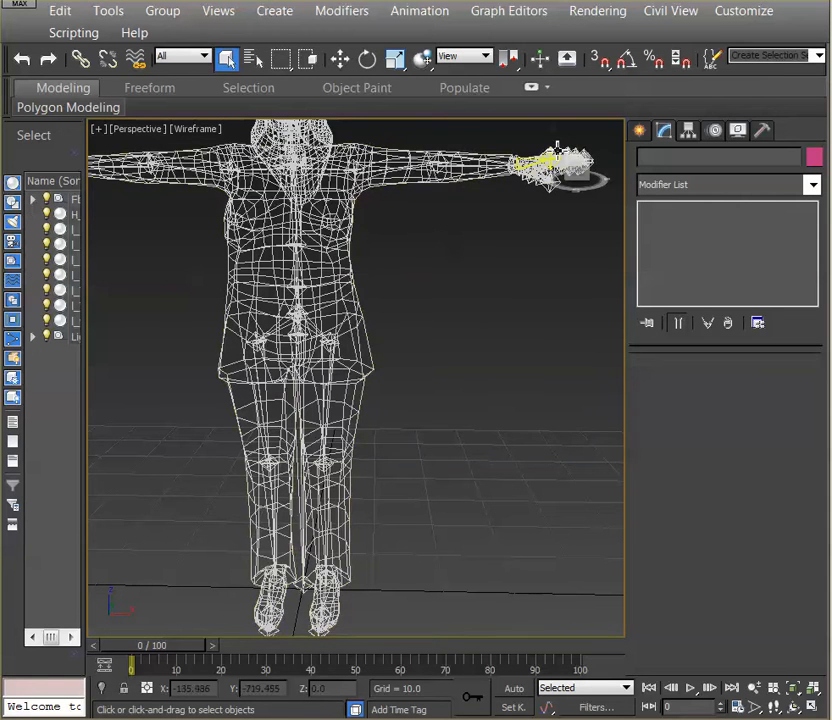
# Run the CharacterGenerator_FbxToBiped.ms script on the selected body mesh via Scripting > Run Script
pyautogui.click(72, 32)
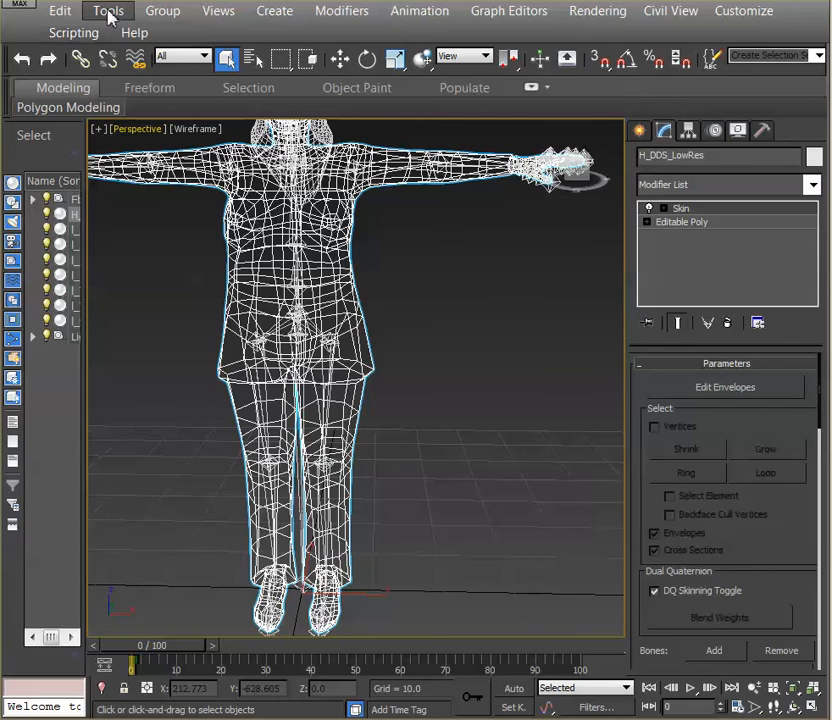
pyautogui.click(72, 32)
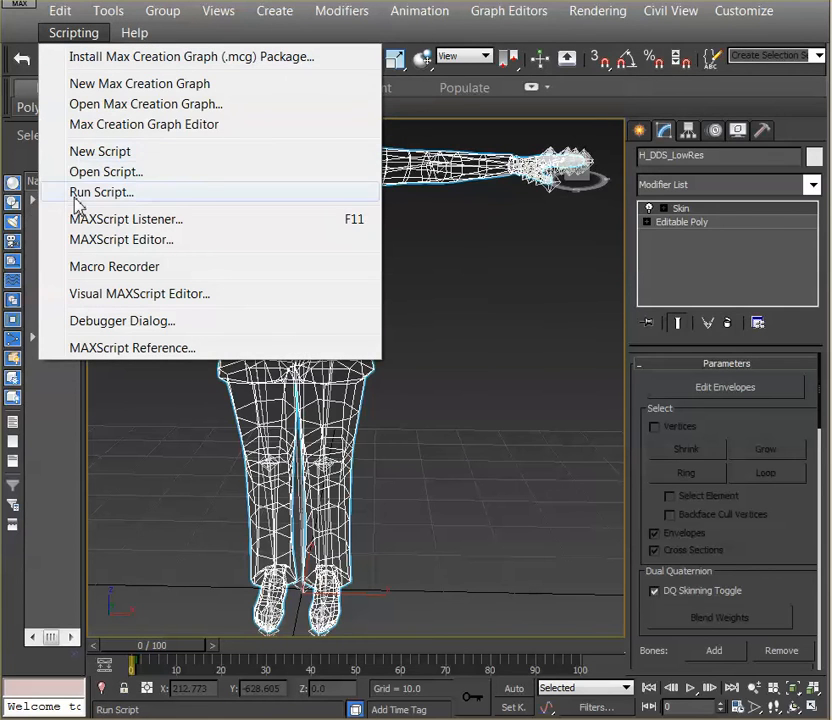
pyautogui.click(100, 192)
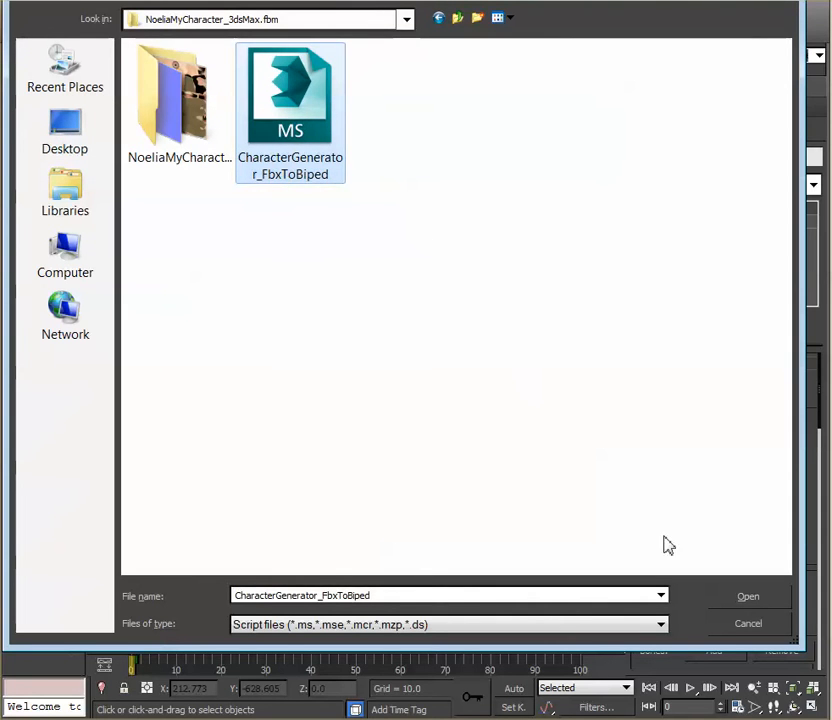
pyautogui.click(748, 596)
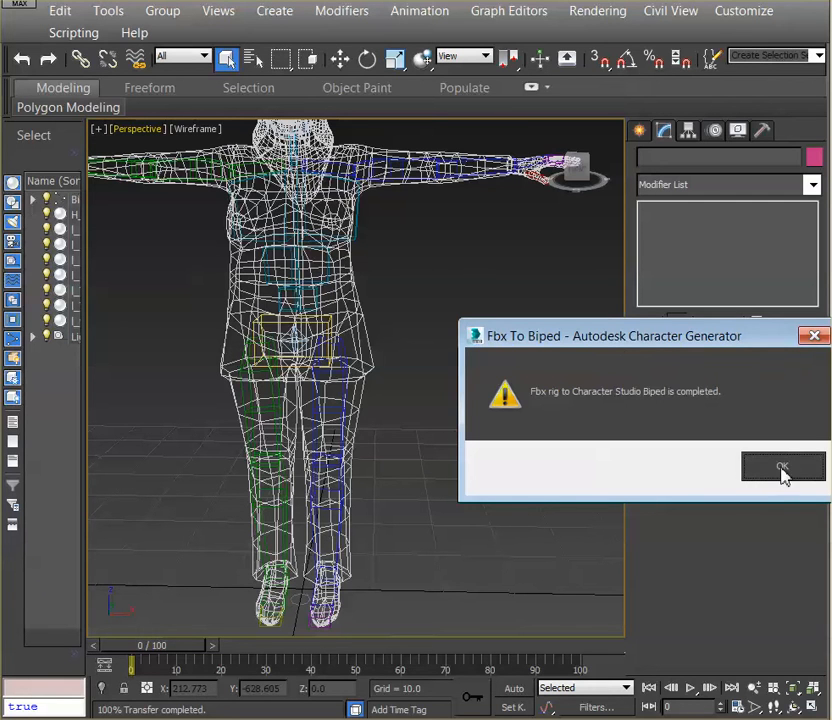
# Dismiss the Fbx To Biped completion message and activate Select and Rotate for the Bip01 root
pyautogui.click(784, 468)
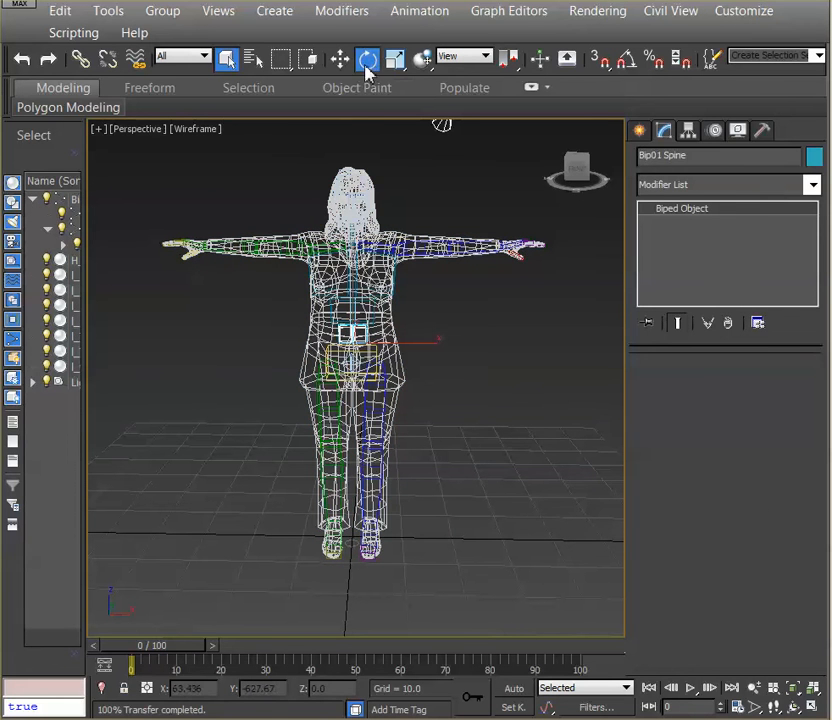
pyautogui.click(368, 60)
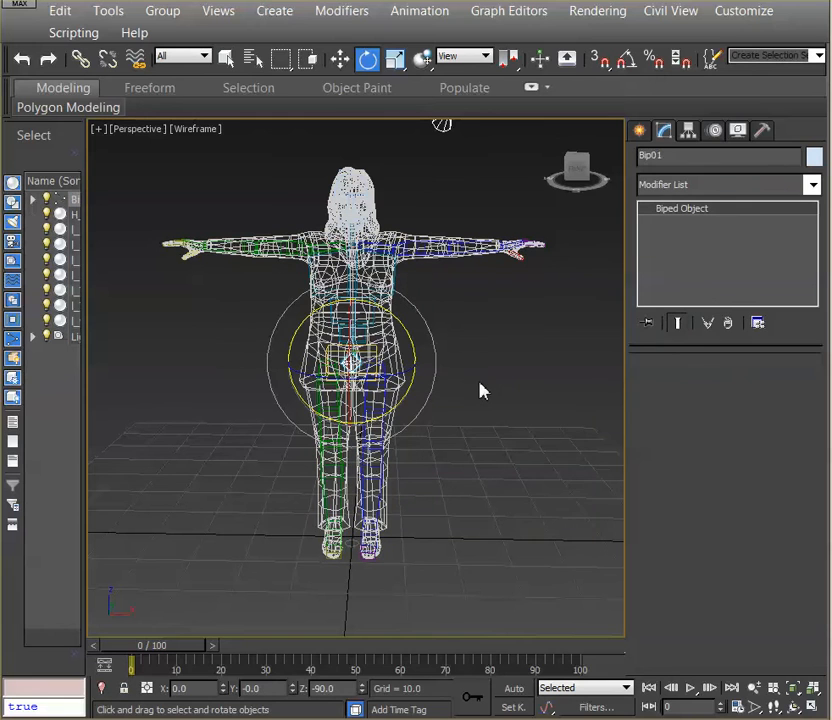
pyautogui.moveTo(716, 132)
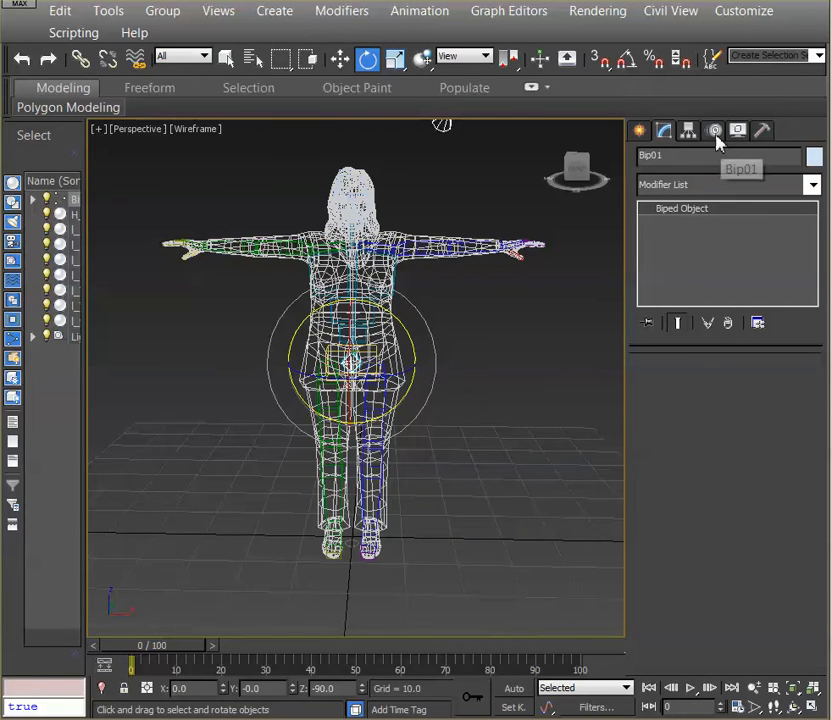
# Show the Motion panel's biped parameters for the selected spine, with Key Info and Keyframing Tools
pyautogui.click(714, 132)
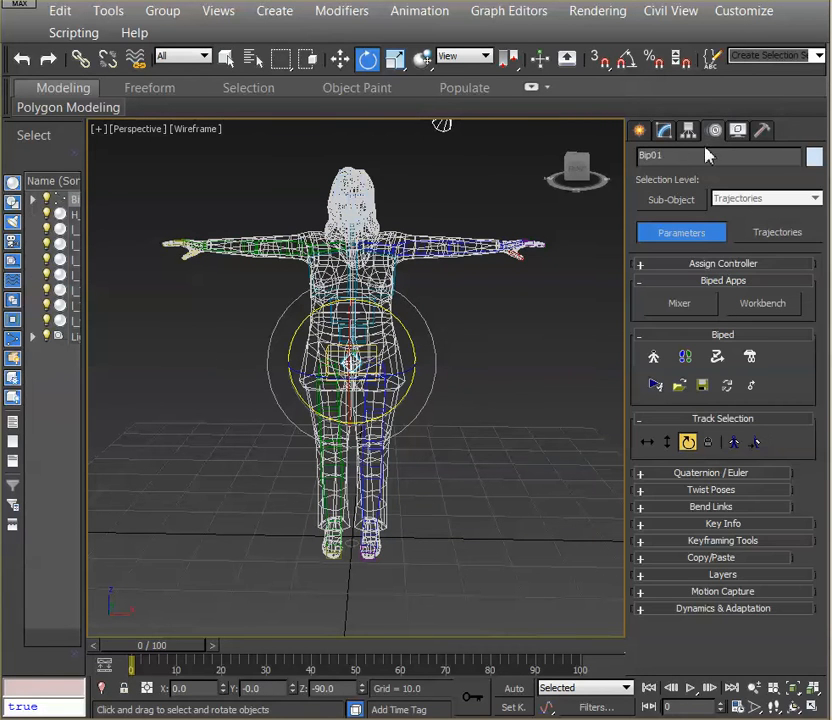
pyautogui.moveTo(430, 388)
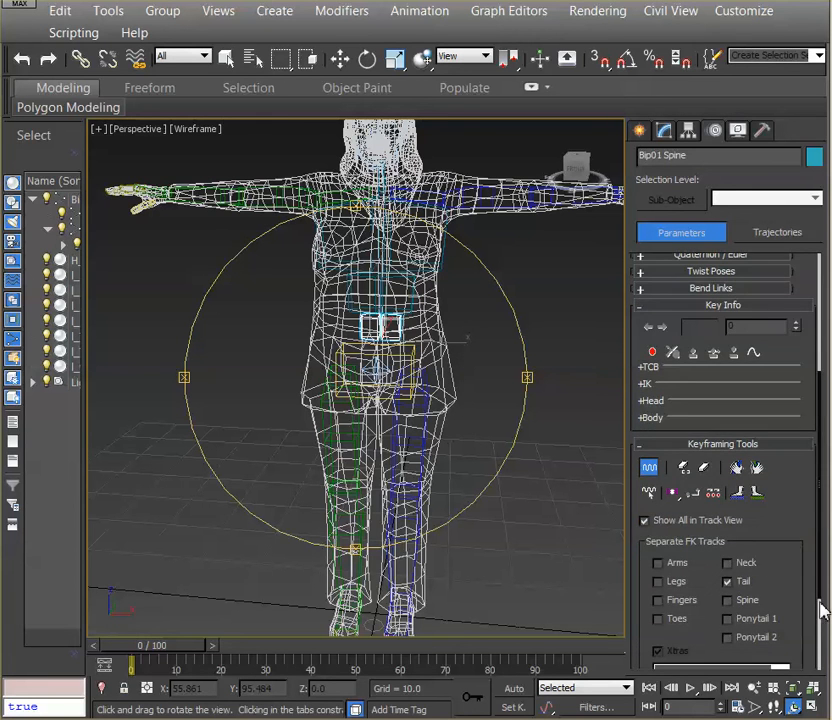
# Key the spine bent to each side at later frames, then scrub the timeline to preview the sway
pyautogui.click(368, 60)
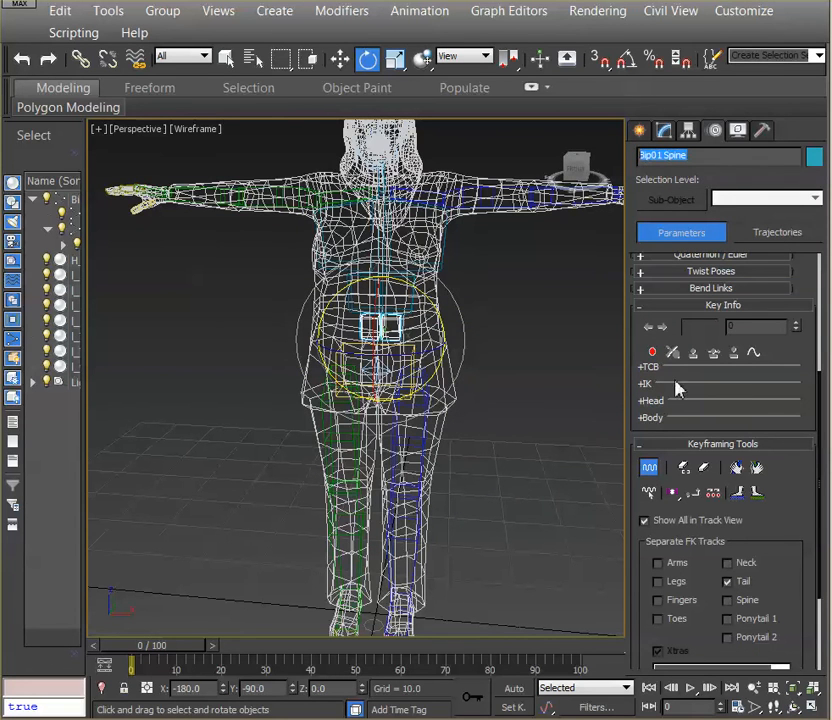
pyautogui.moveTo(652, 352)
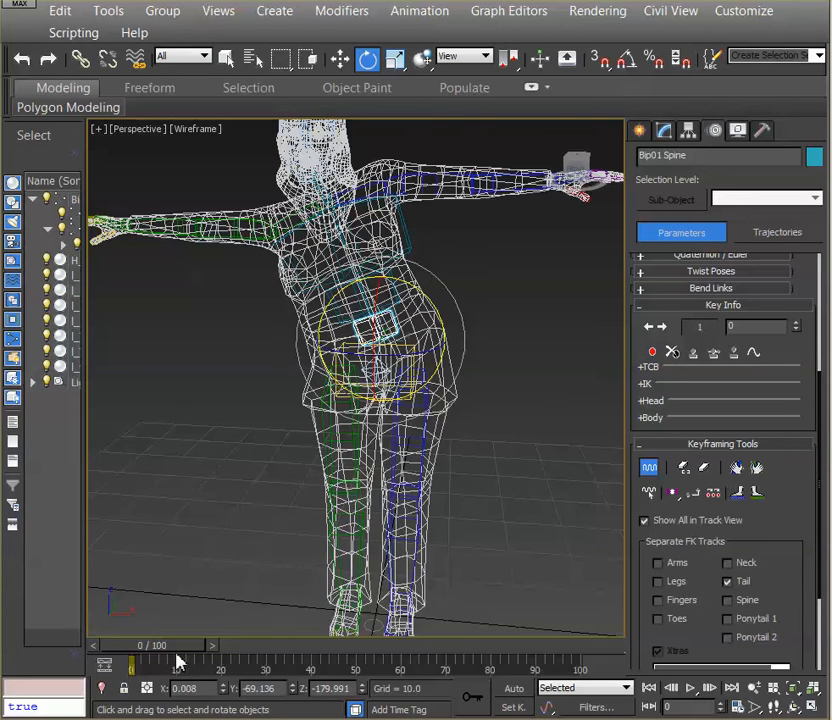
pyautogui.moveTo(132, 664); pyautogui.dragTo(404, 664)
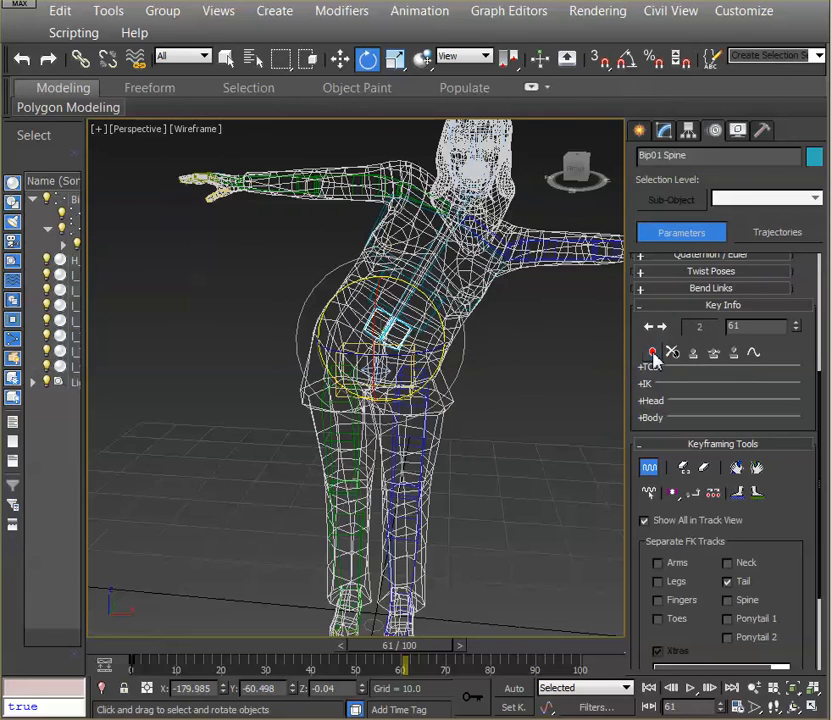
pyautogui.moveTo(404, 662); pyautogui.dragTo(210, 662)
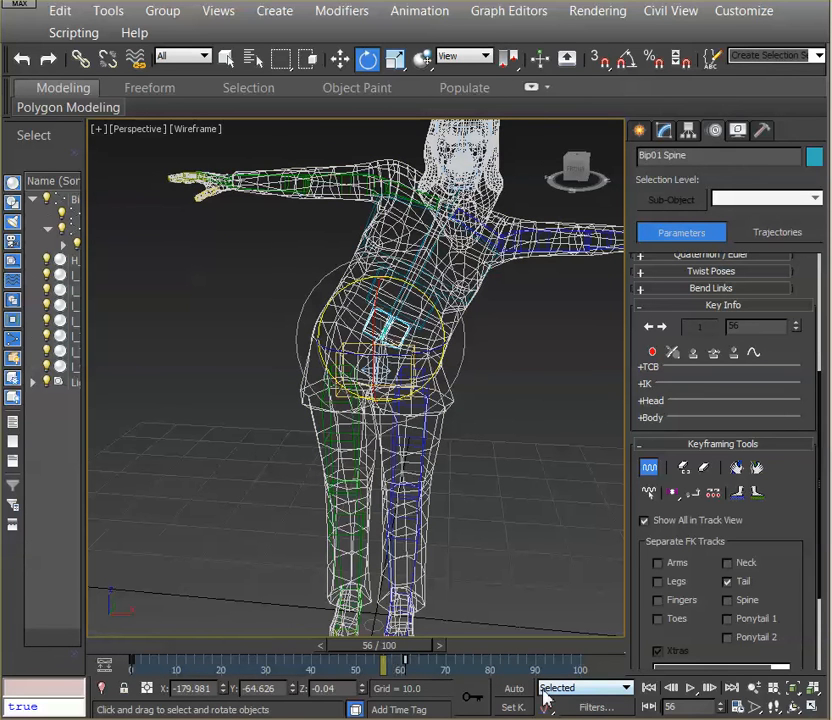
pyautogui.moveTo(380, 662); pyautogui.dragTo(130, 662)
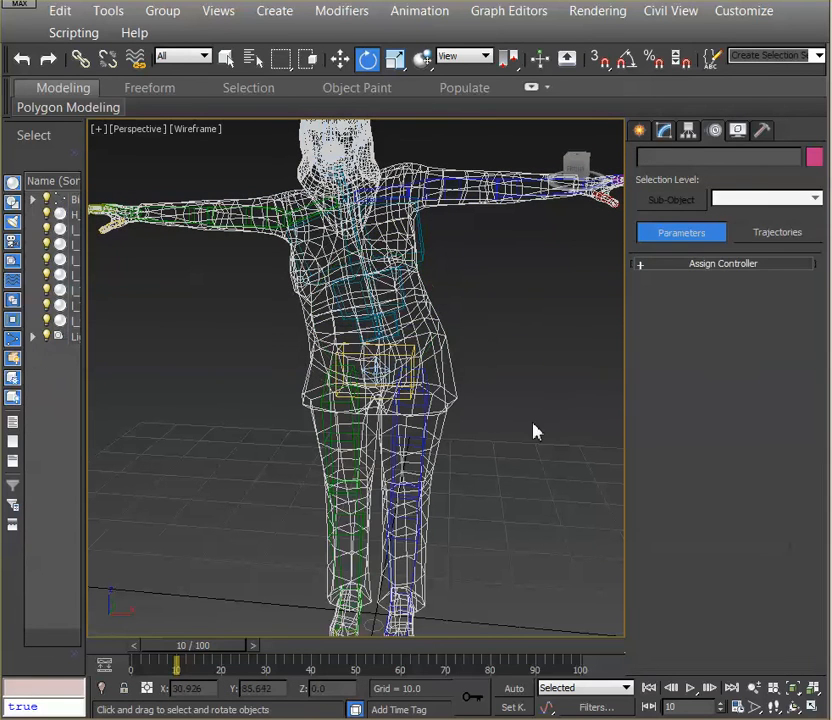
# Move to a later frame and select Bip01 Spine1 for its sway key
pyautogui.moveTo(176, 662); pyautogui.dragTo(148, 662)
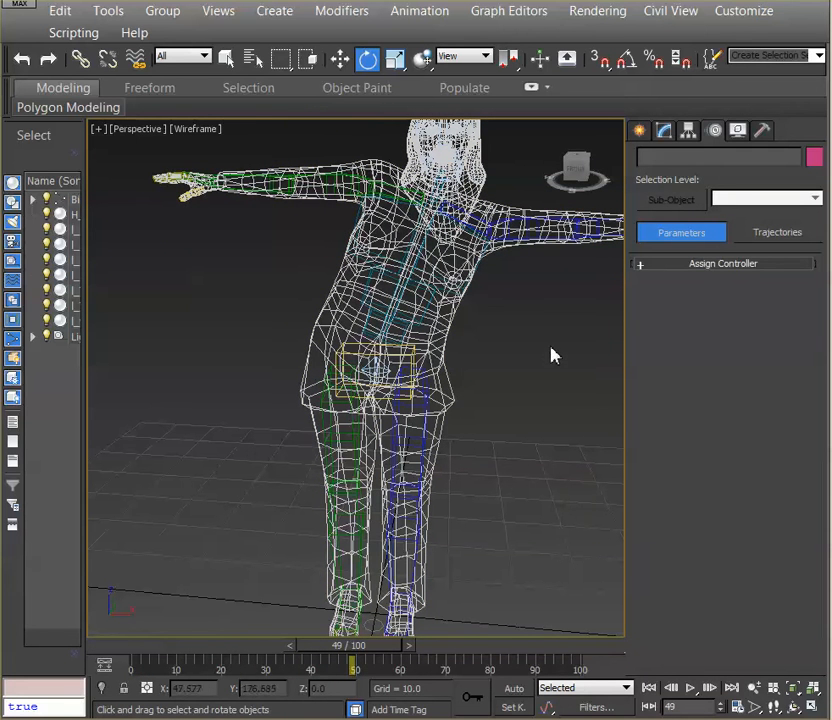
pyautogui.click(396, 300)
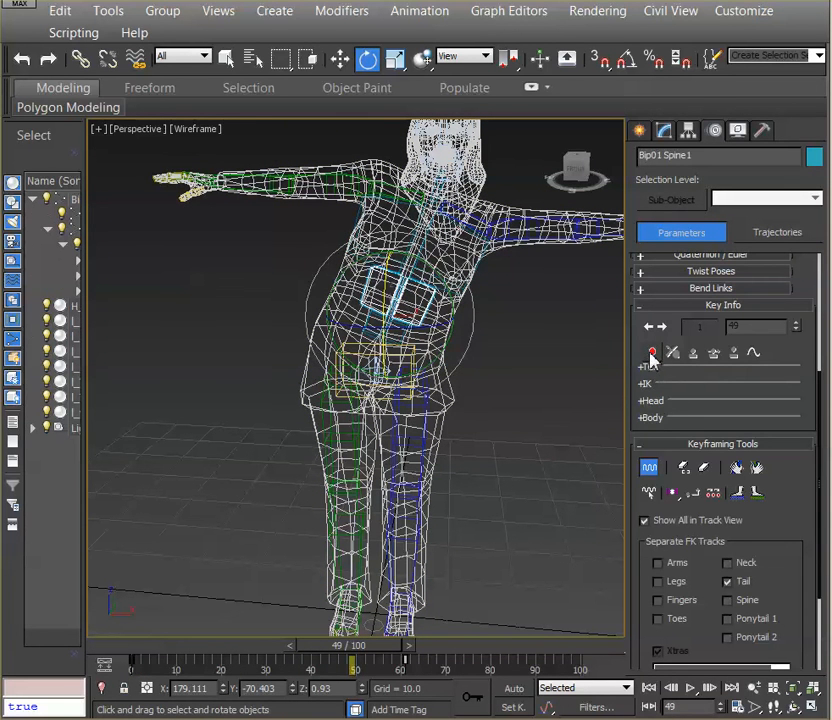
pyautogui.moveTo(652, 352)
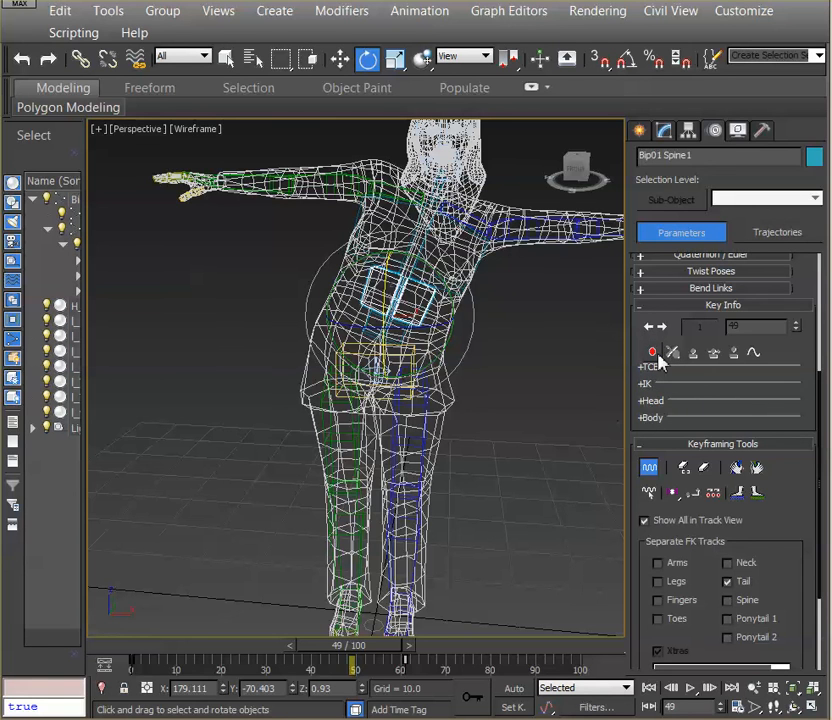
pyautogui.moveTo(652, 352)
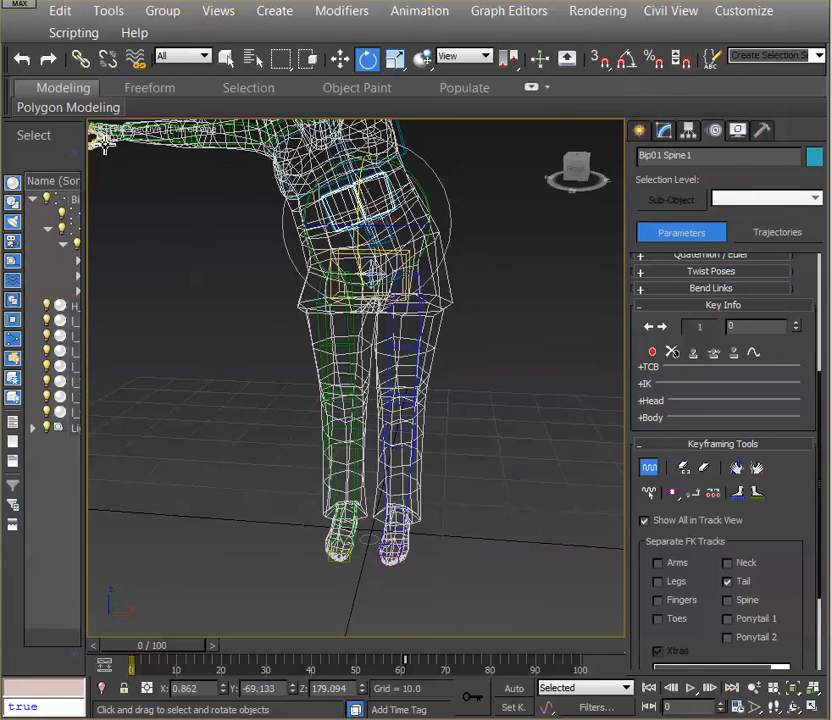
pyautogui.moveTo(240, 280)
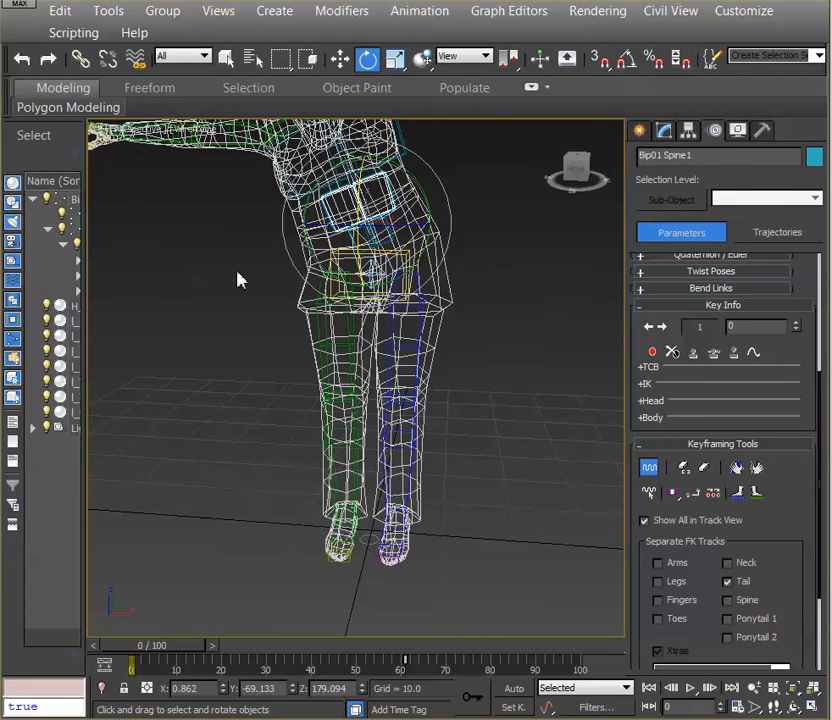